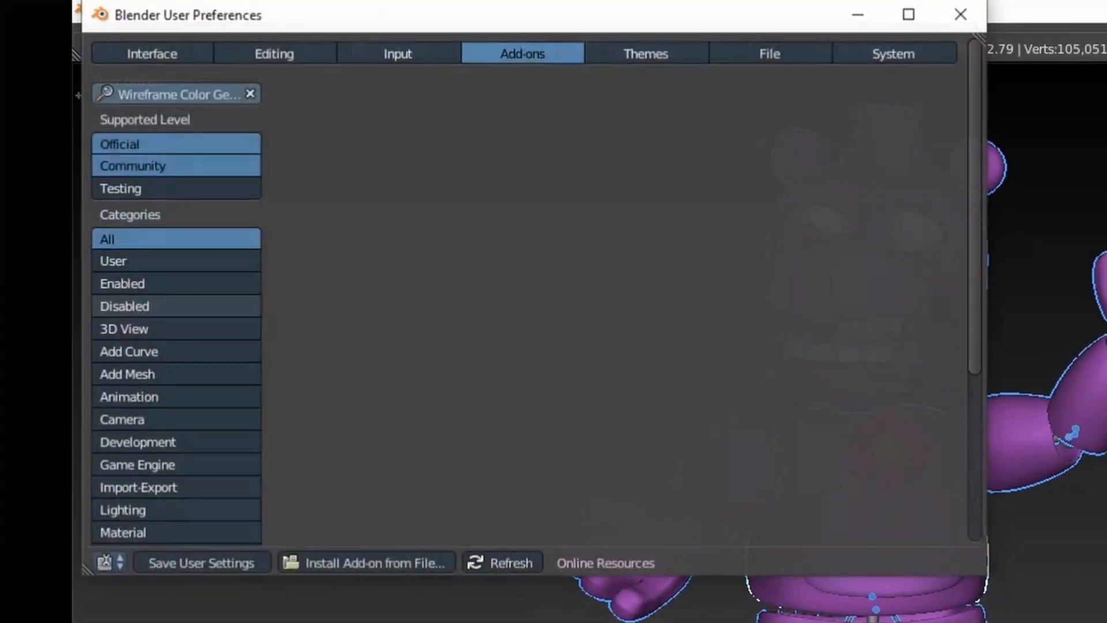
Step: Install wireframe_color_generator_addon_2_79.zip from file and enable the add-on
{"action": "left_click", "coordinate": [373, 563]}
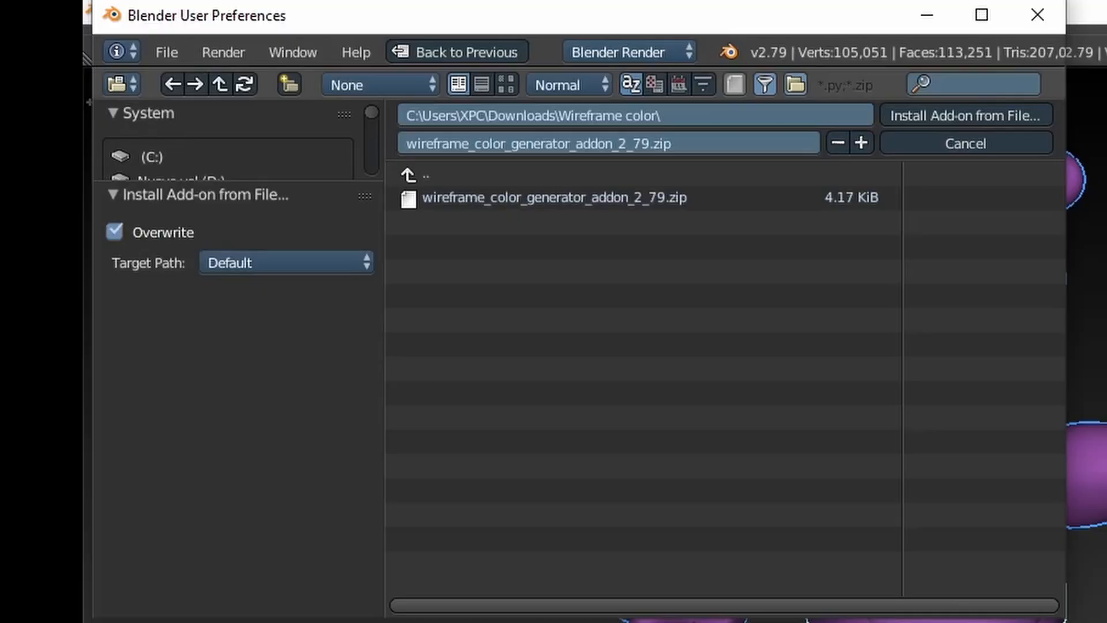
{"action": "left_click", "coordinate": [554, 197]}
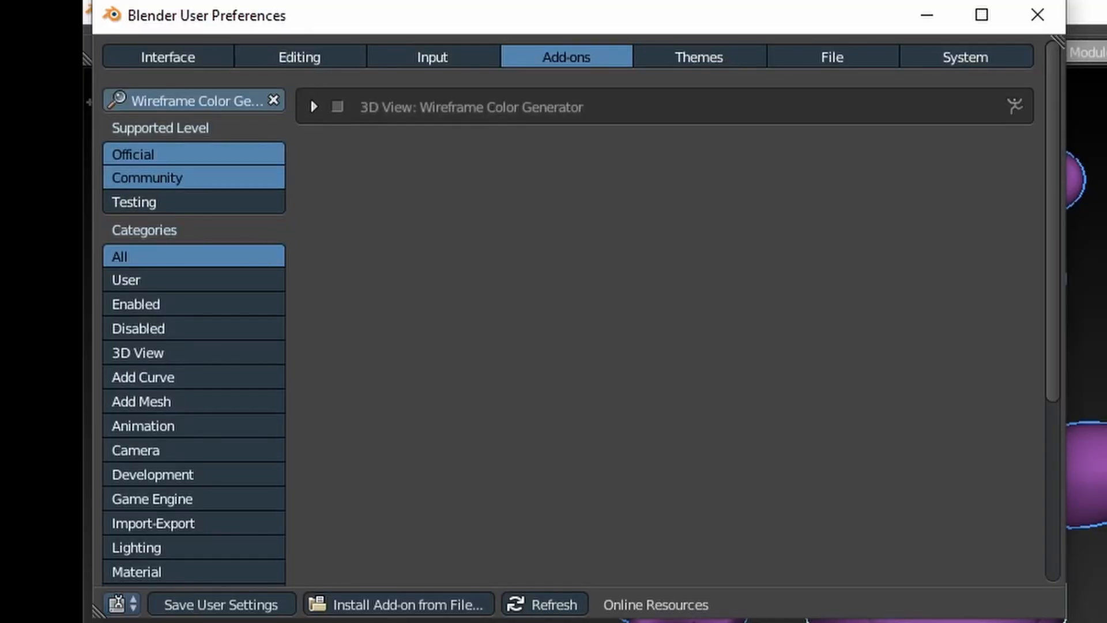
{"action": "left_click", "coordinate": [337, 106]}
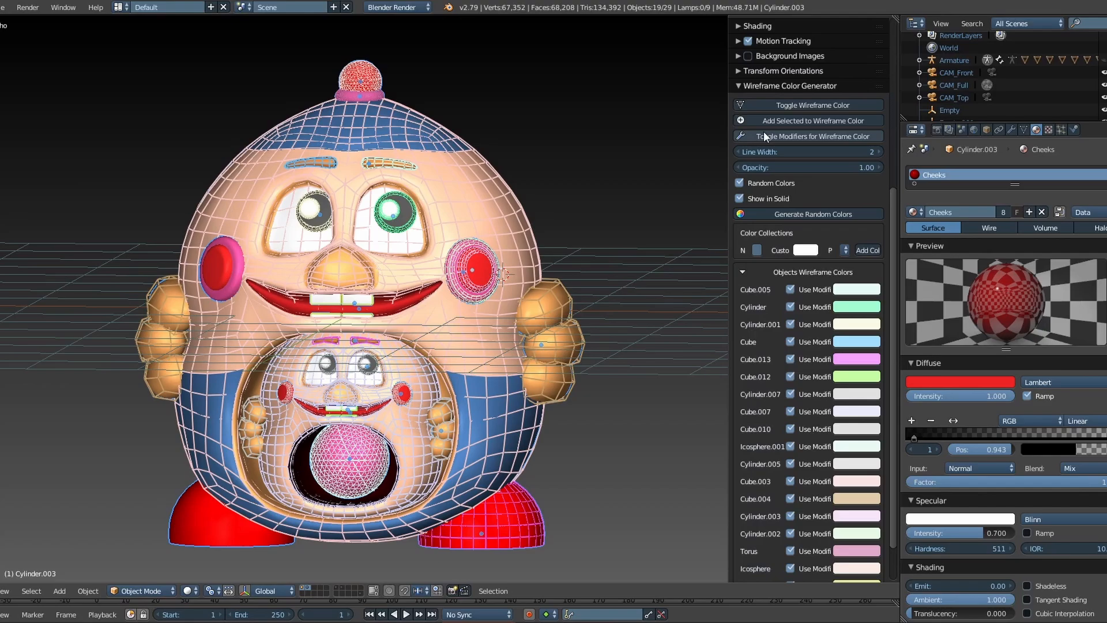
Step: Show wireframes over solid shading and regenerate random wireframe colours several times
{"action": "left_click", "coordinate": [807, 136]}
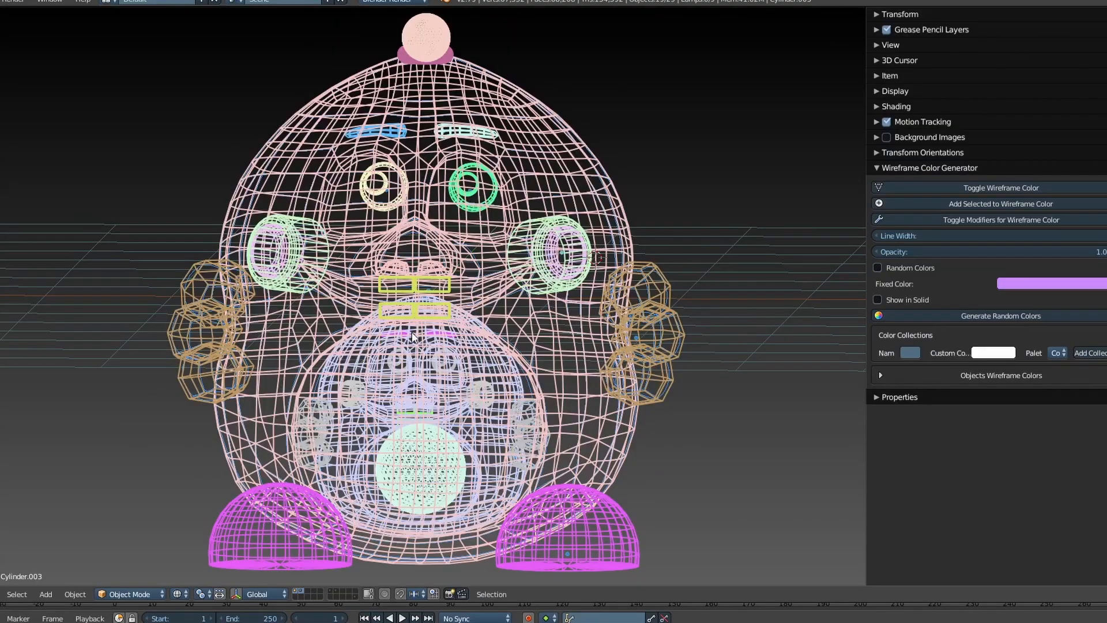
{"action": "left_click", "coordinate": [878, 300]}
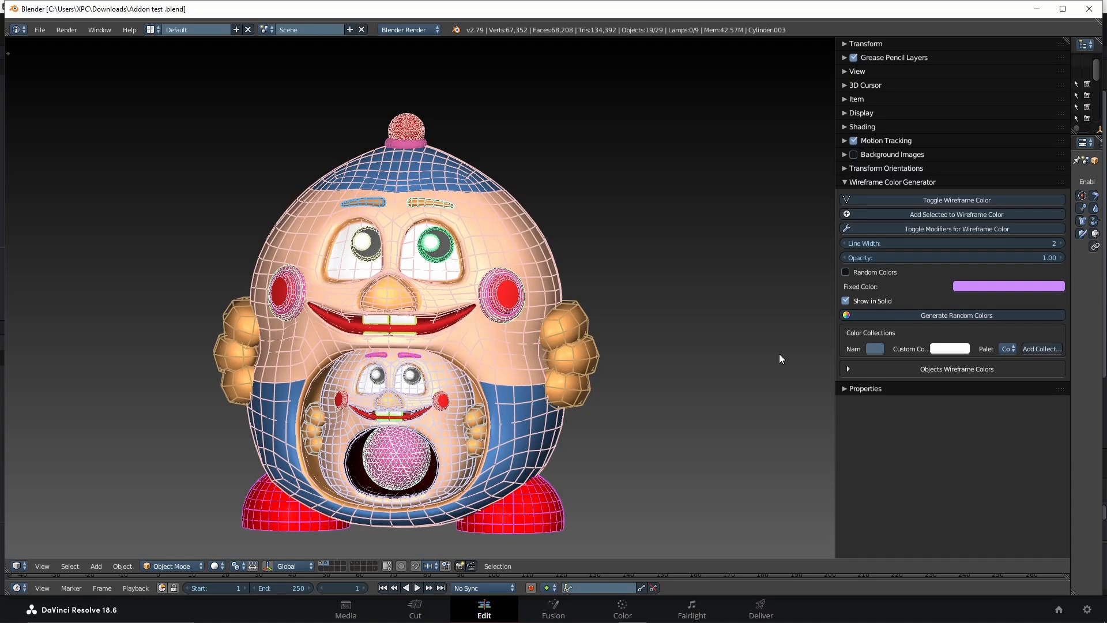
{"action": "left_click", "coordinate": [956, 315]}
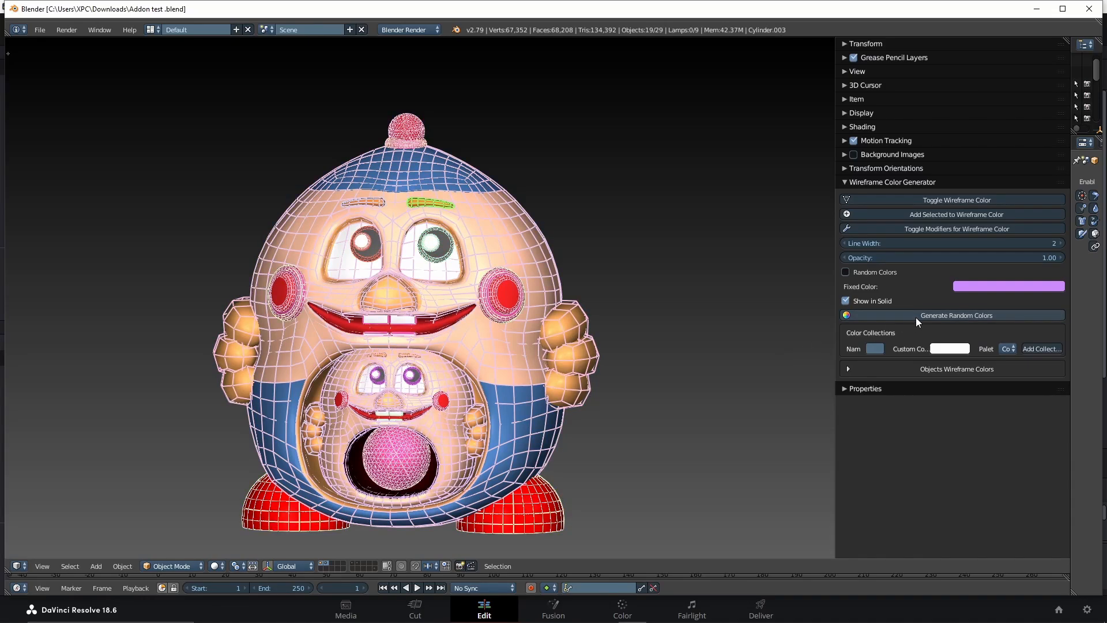
{"action": "left_click", "coordinate": [956, 315]}
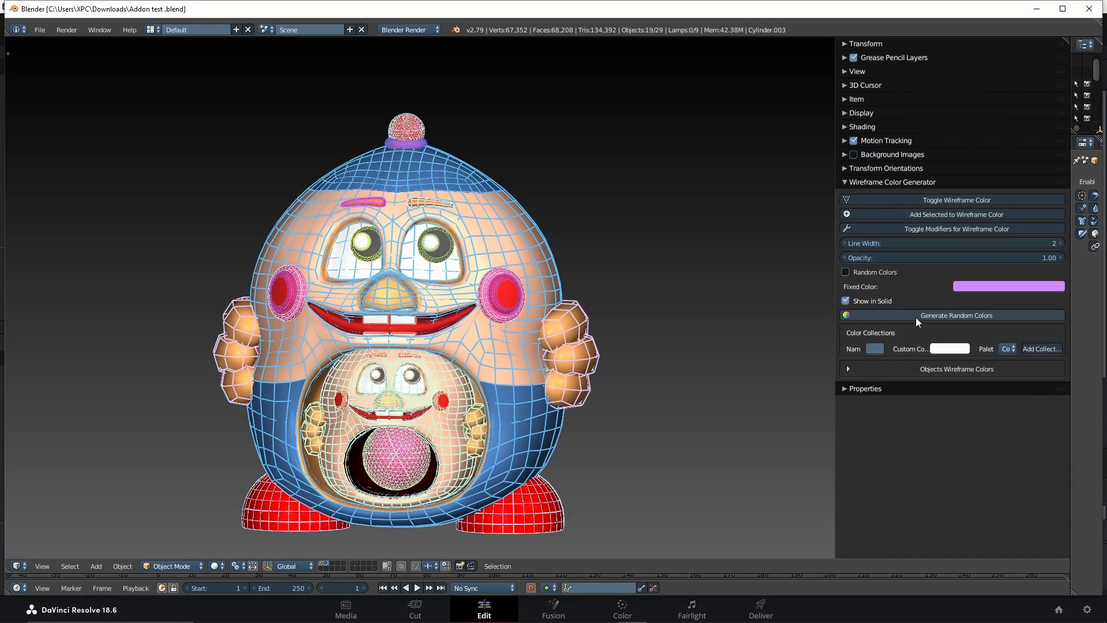
{"action": "left_click", "coordinate": [956, 315]}
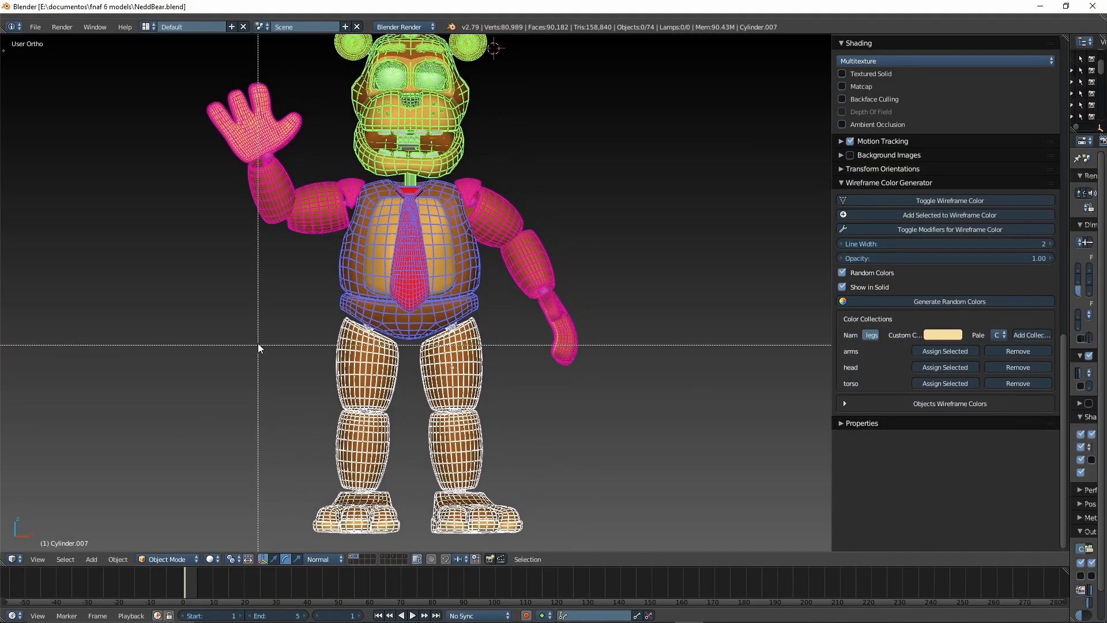
Step: List per-object wireframe colours and recolour two spheres, one orange and one green
{"action": "left_click", "coordinate": [456, 439]}
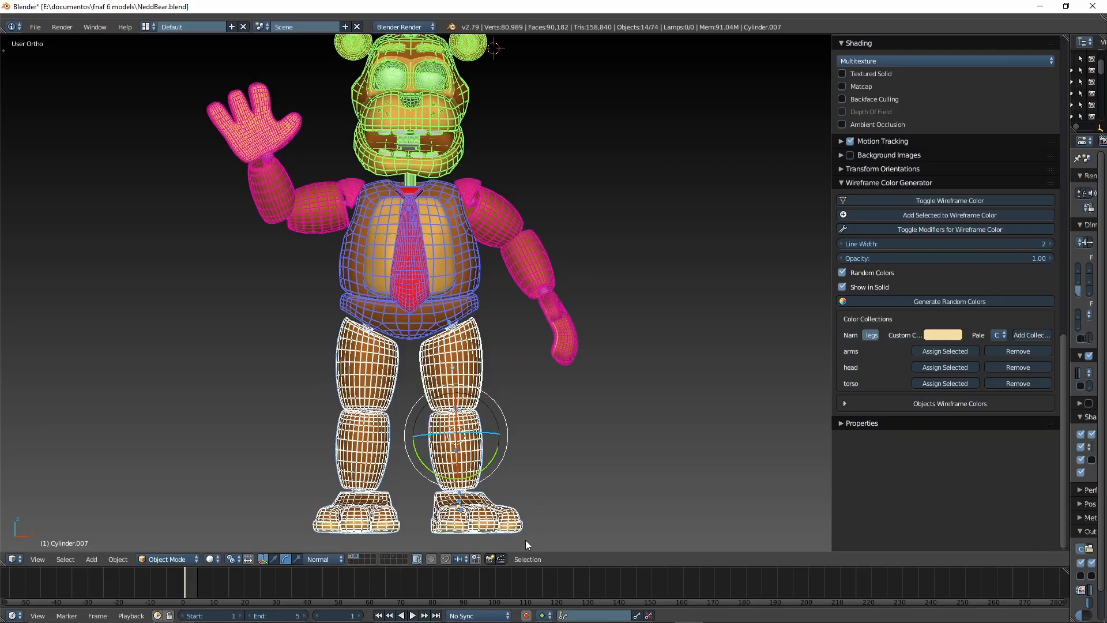
{"action": "mouse_move", "coordinate": [944, 383]}
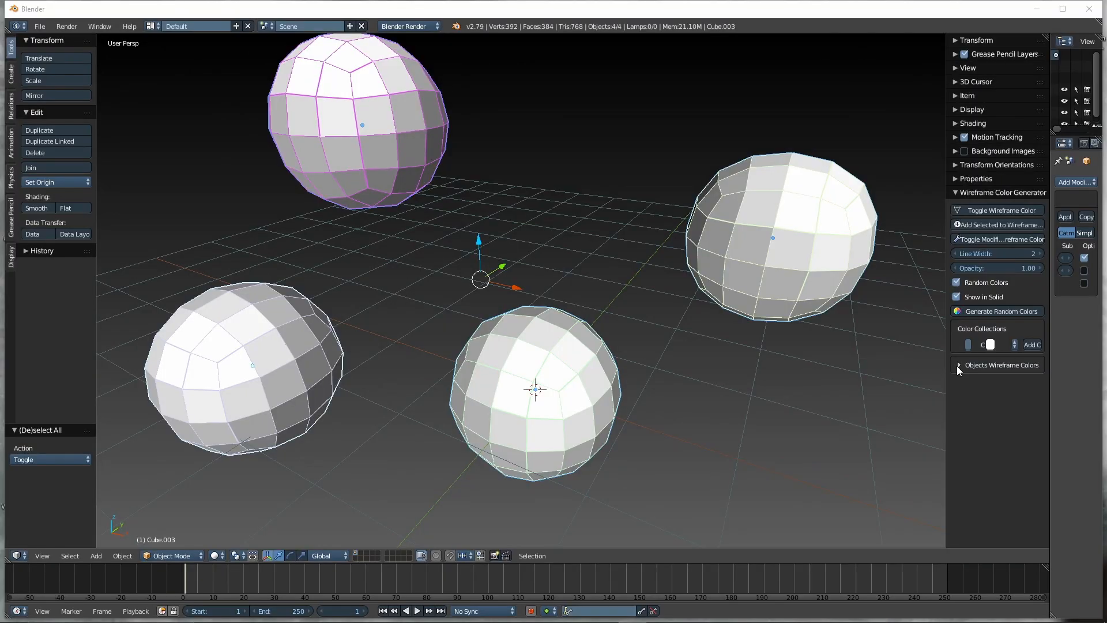
{"action": "left_click", "coordinate": [989, 344]}
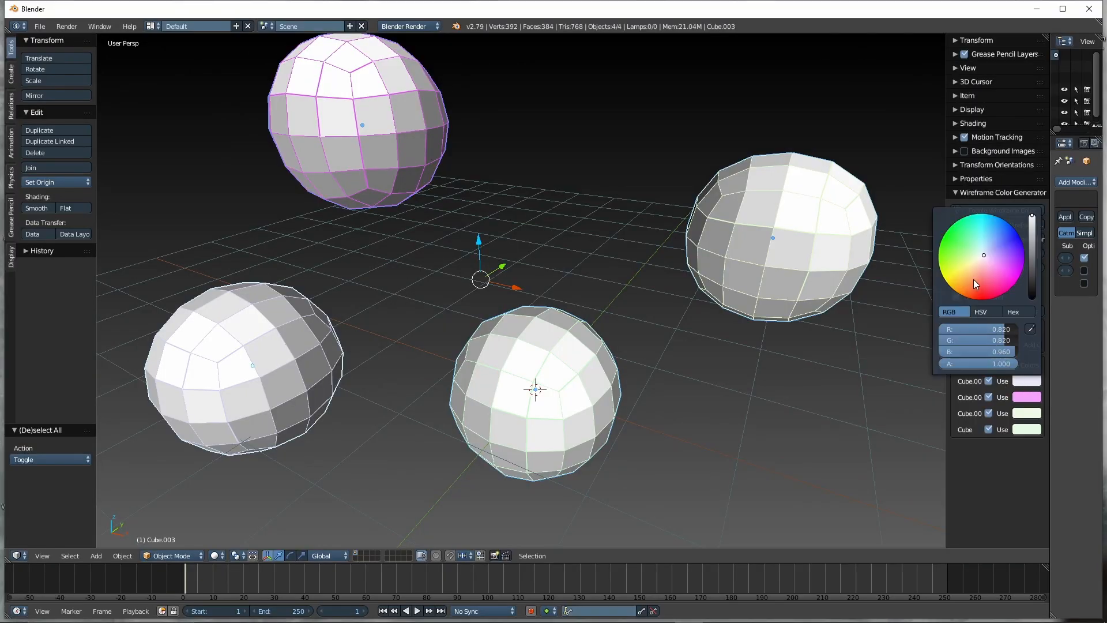
{"action": "left_click", "coordinate": [961, 296]}
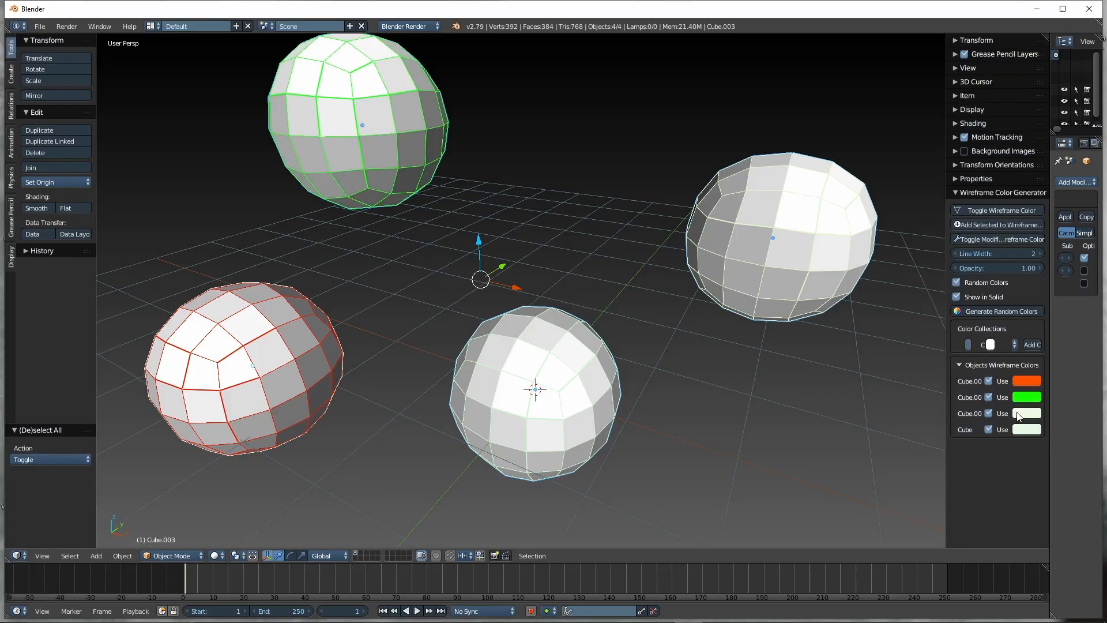
{"action": "left_click", "coordinate": [1028, 413]}
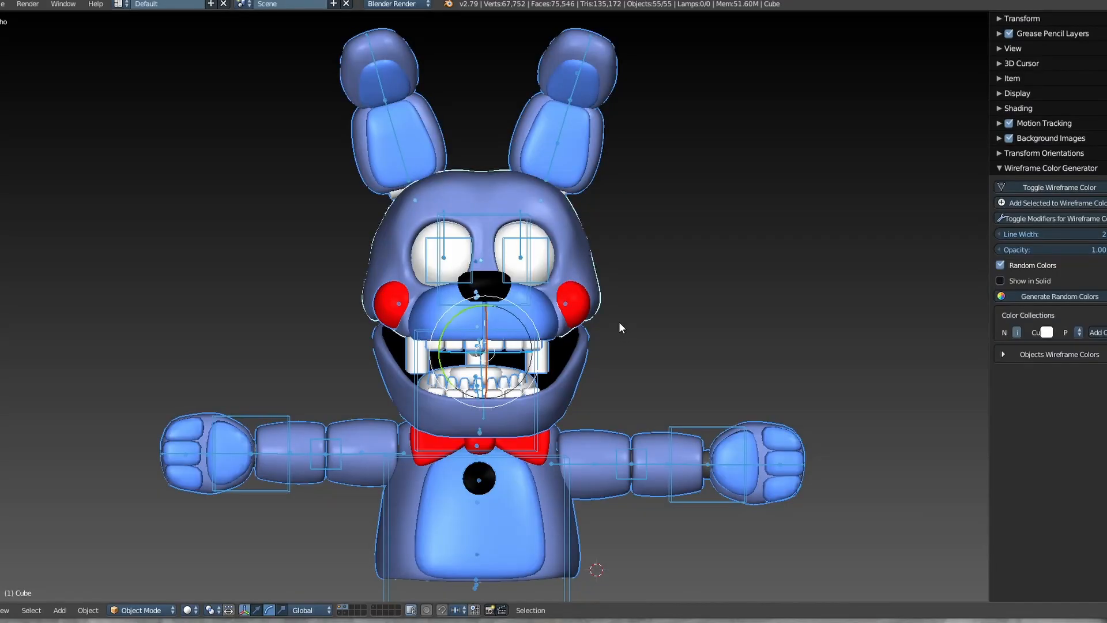
{"action": "mouse_move", "coordinate": [559, 321]}
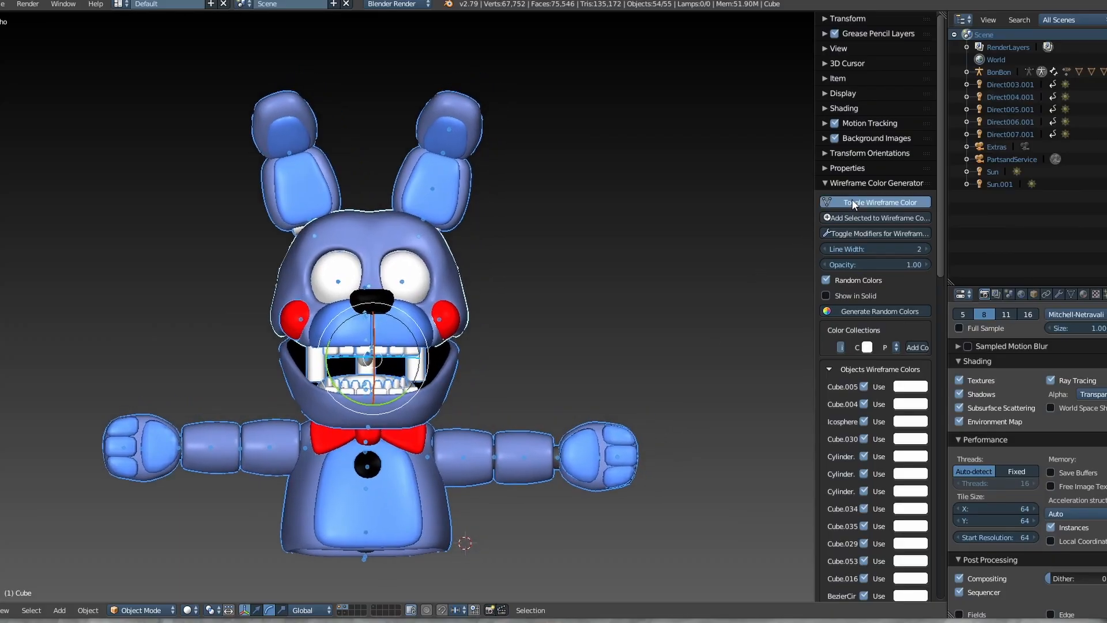
{"action": "mouse_move", "coordinate": [854, 296]}
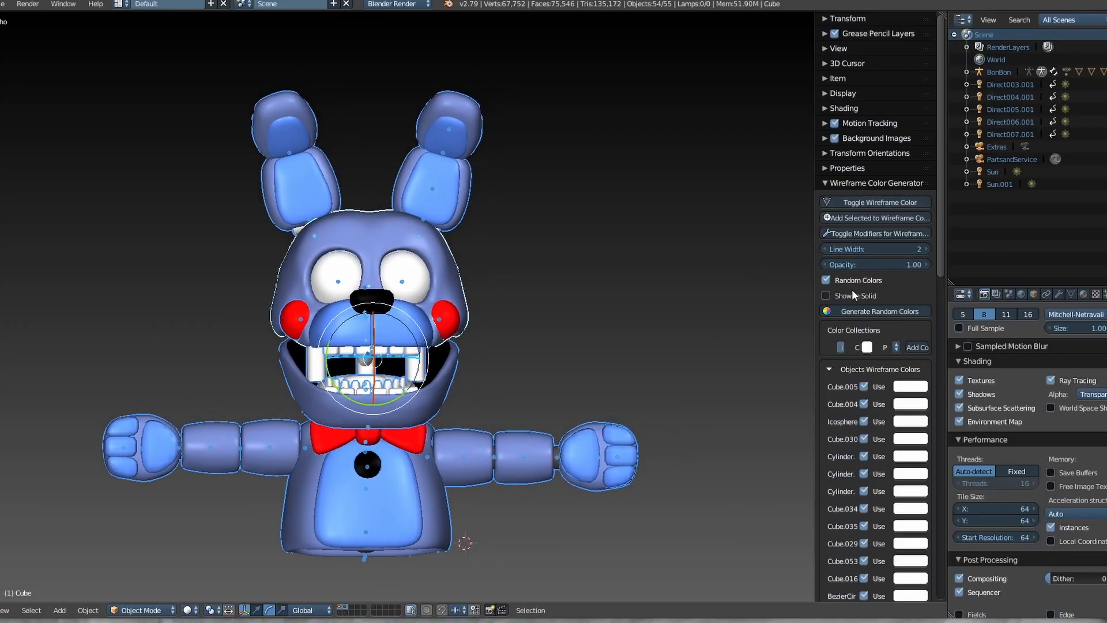
Step: Show wireframes in solid view and give every part a random colour, regenerating twice
{"action": "left_click", "coordinate": [825, 295]}
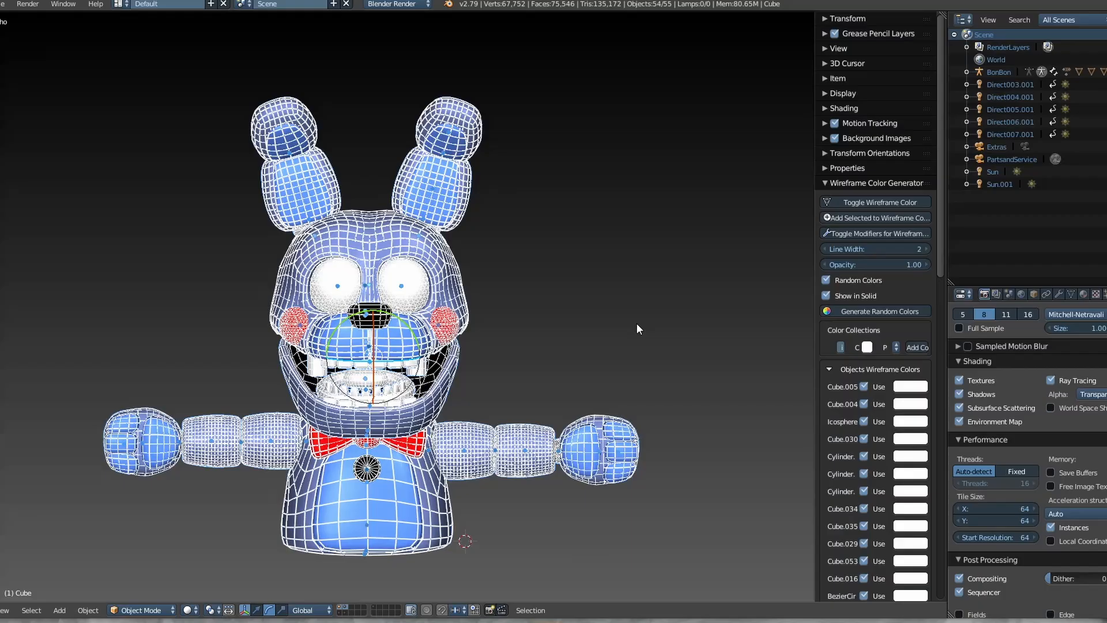
{"action": "left_click", "coordinate": [880, 312]}
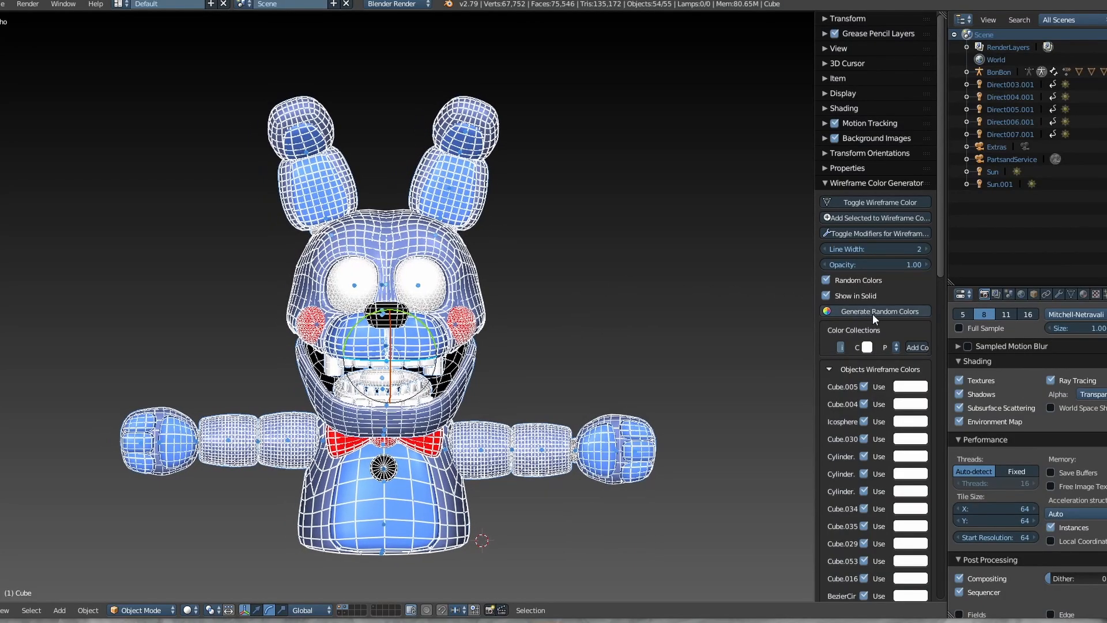
{"action": "left_click", "coordinate": [878, 310]}
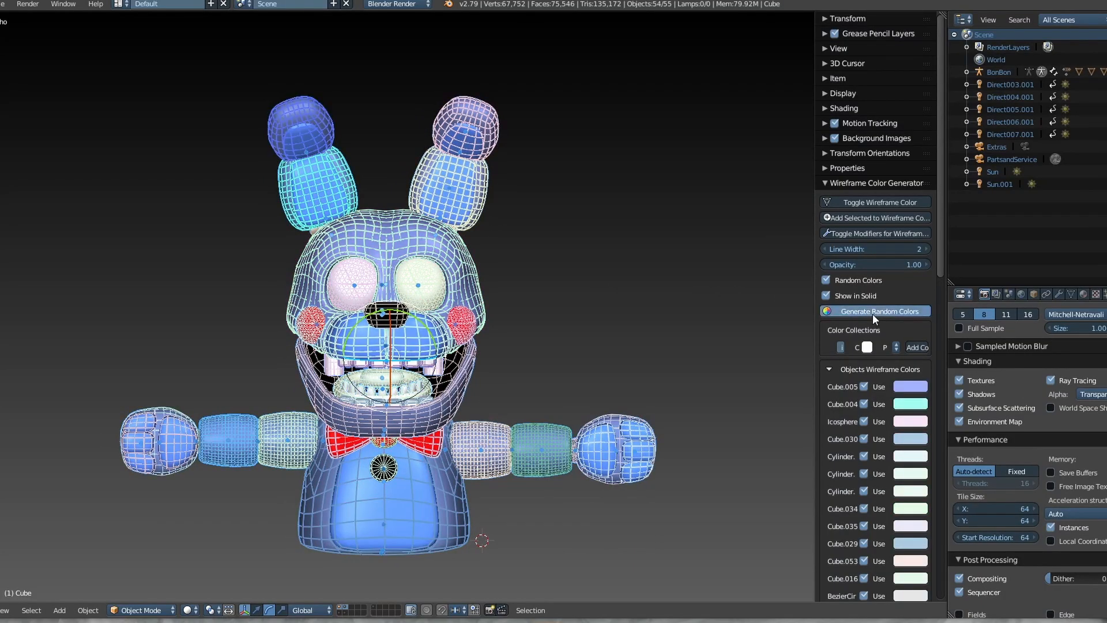
{"action": "left_click", "coordinate": [880, 312]}
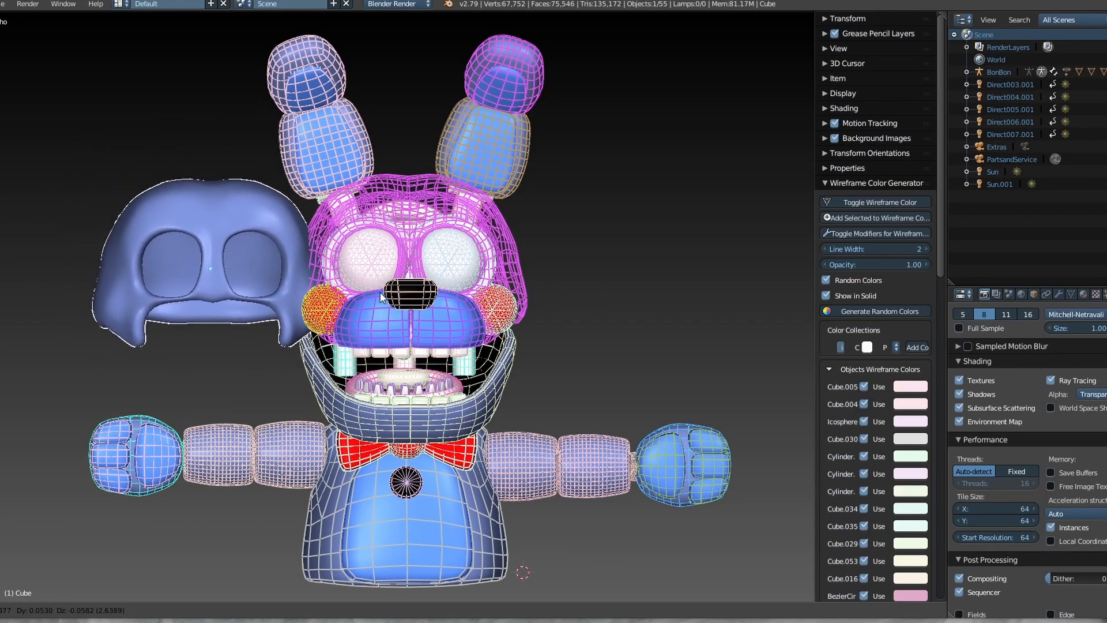
Step: Toggle the coloured wireframe display on the bunny character
{"action": "left_click", "coordinate": [881, 202]}
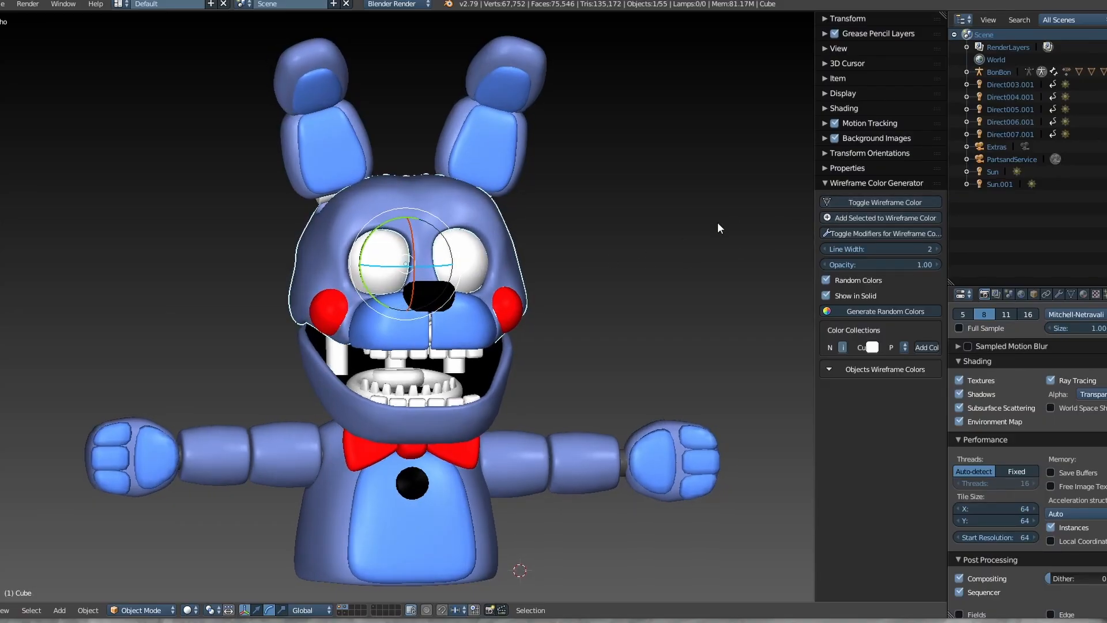
{"action": "left_click", "coordinate": [884, 218]}
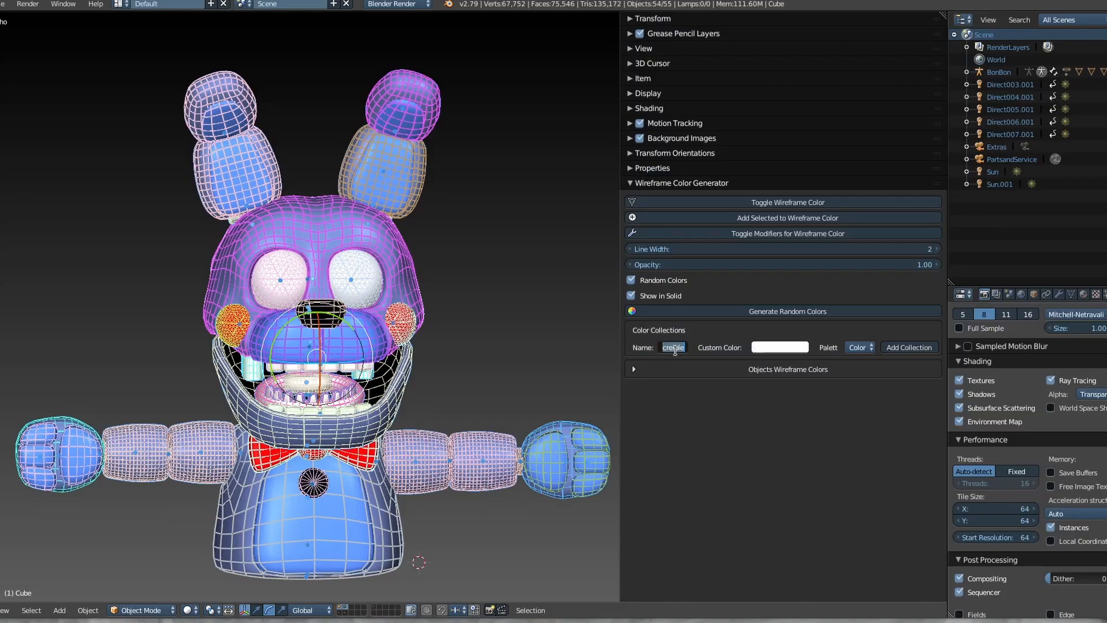
Step: Name the new collection 'head' and try palette and custom colours for it
{"action": "type", "text": "head"}
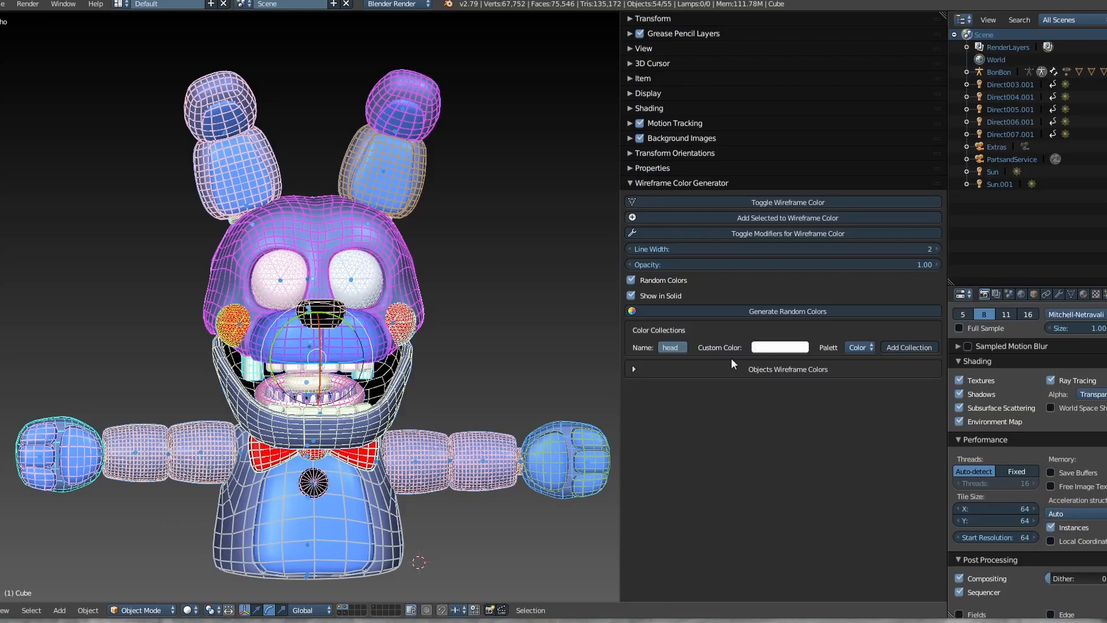
{"action": "left_click", "coordinate": [779, 347]}
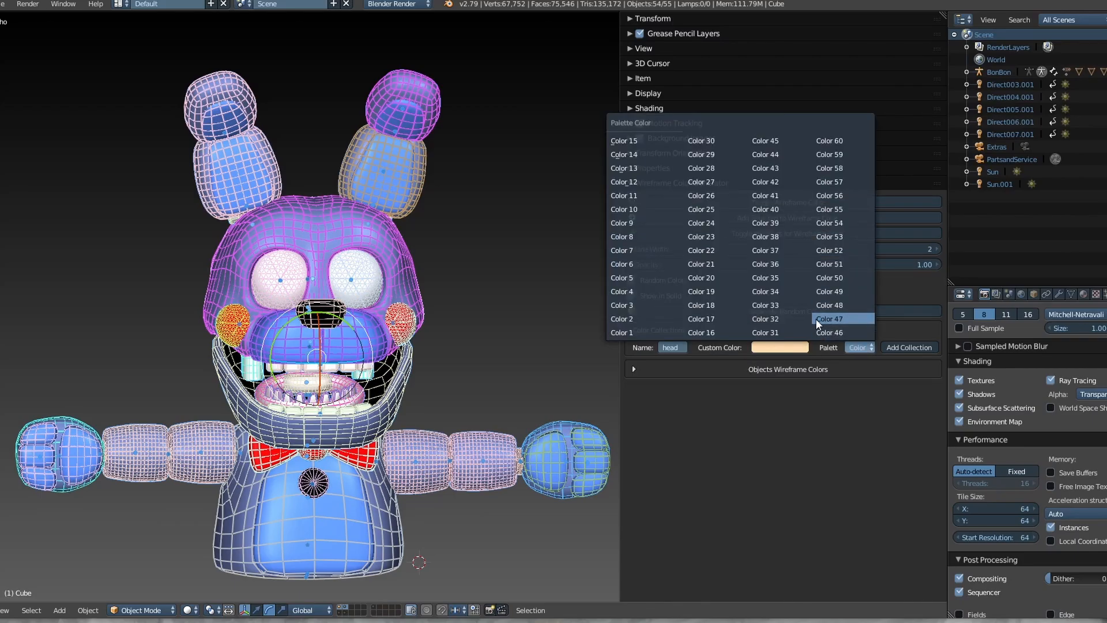
{"action": "left_click", "coordinate": [828, 318]}
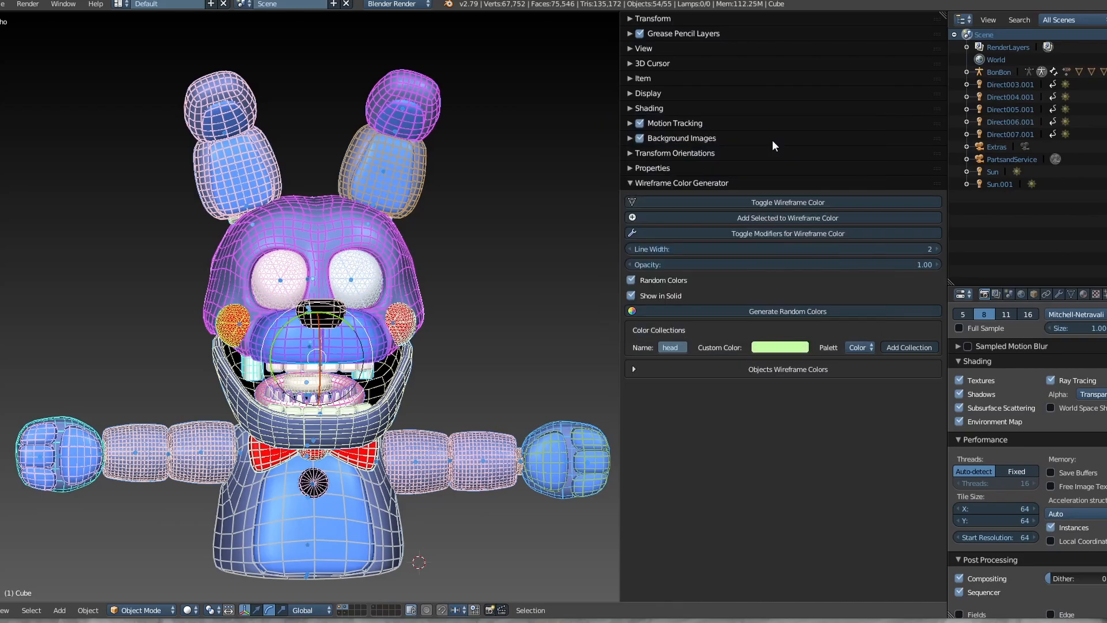
{"action": "left_click", "coordinate": [786, 310]}
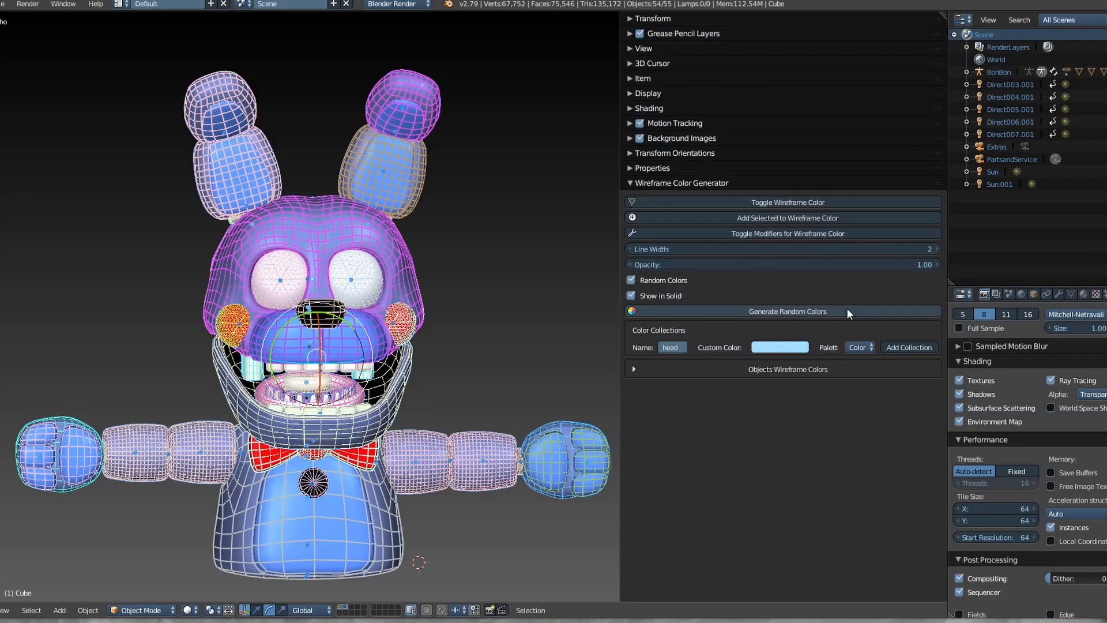
{"action": "left_click", "coordinate": [858, 347]}
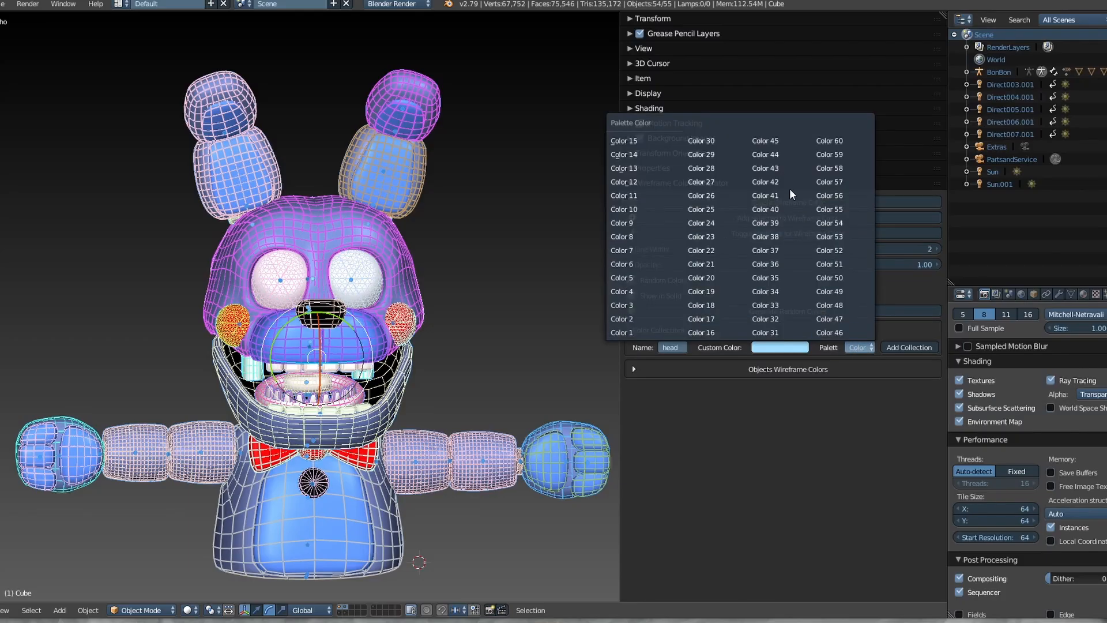
{"action": "left_click", "coordinate": [780, 347]}
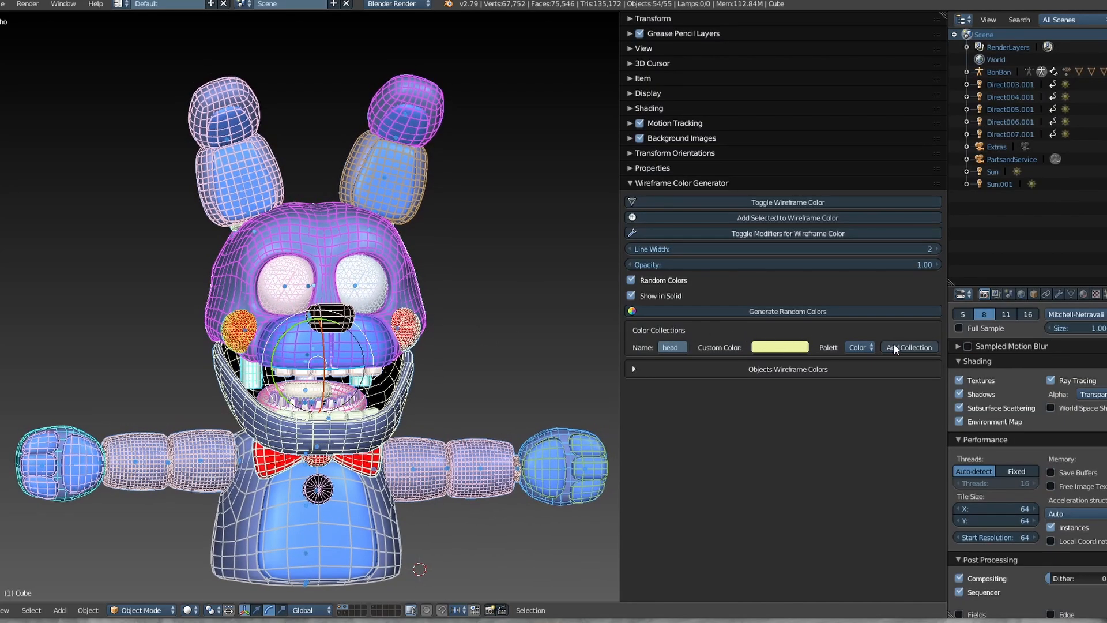
Step: Add the head colour collection and pick a different palette colour afterwards
{"action": "left_click", "coordinate": [908, 347]}
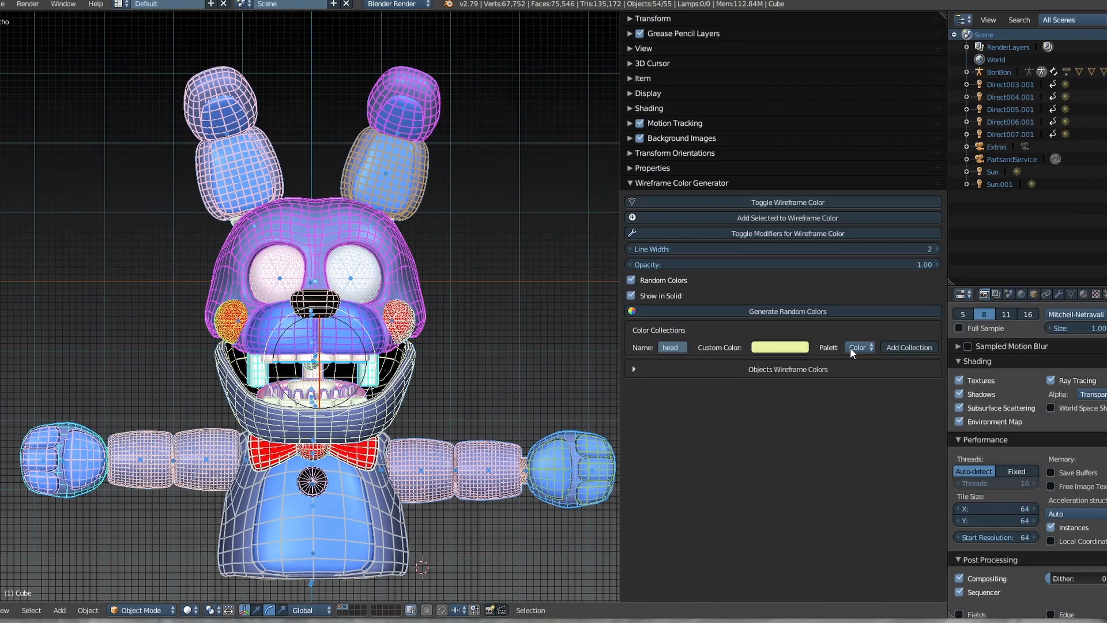
{"action": "left_click", "coordinate": [779, 347]}
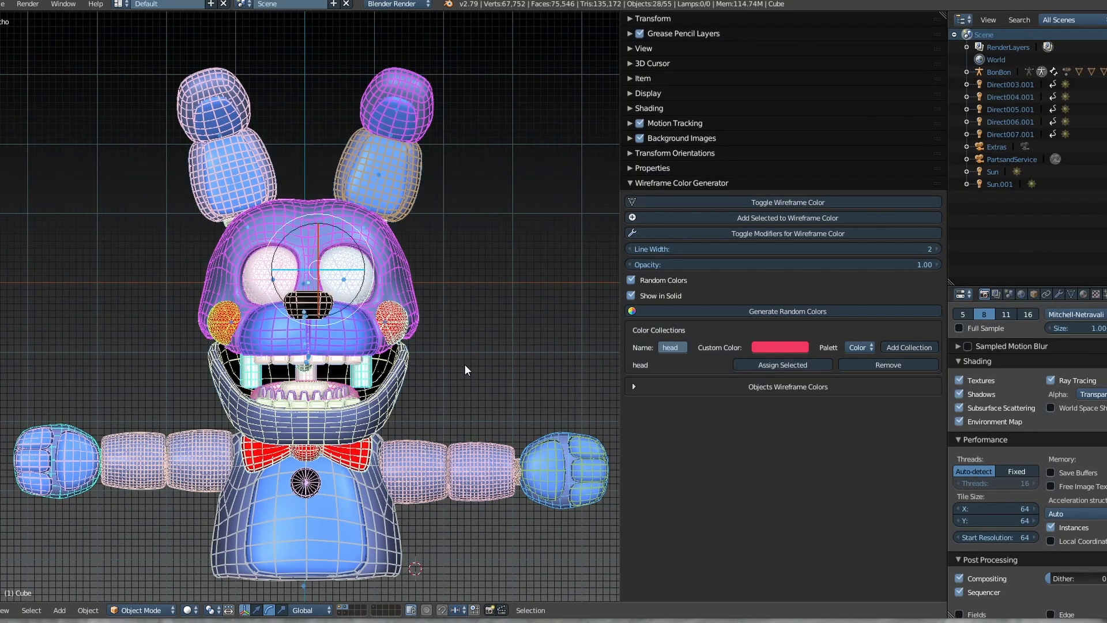
{"action": "left_click", "coordinate": [785, 312]}
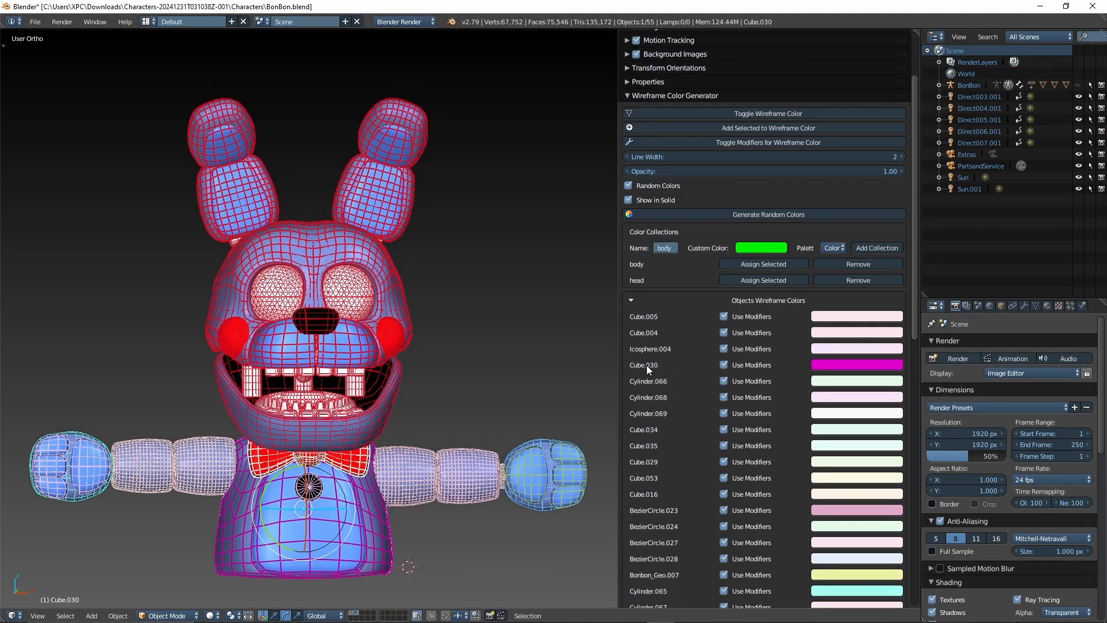
Step: Set Cube.030's wireframe colour to purple and remove the body colour collection
{"action": "left_click", "coordinate": [723, 366]}
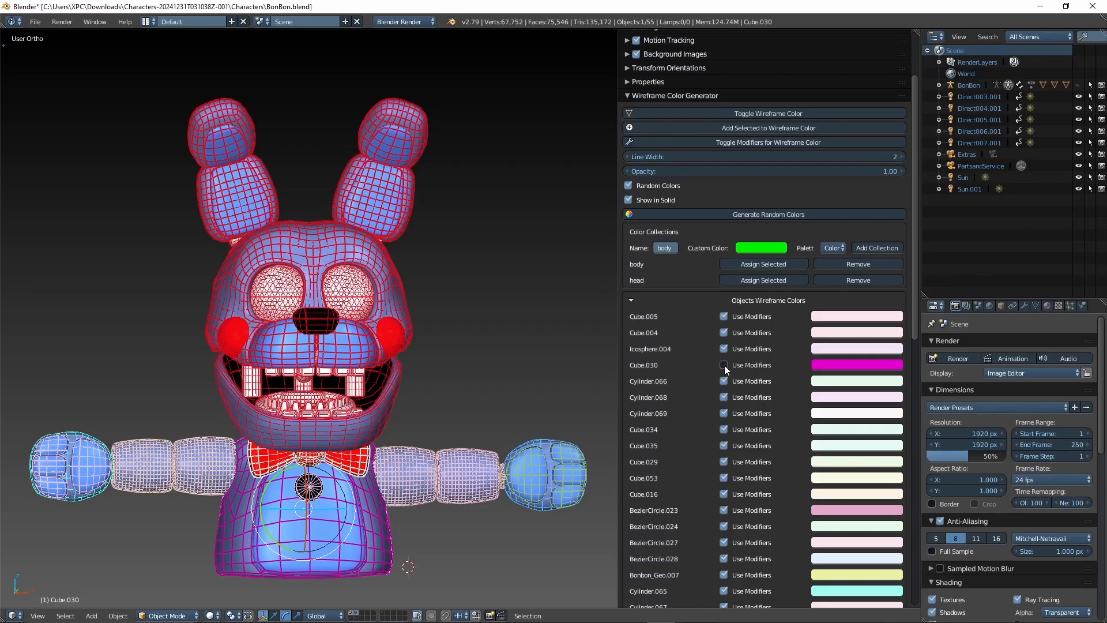
{"action": "mouse_move", "coordinate": [724, 365]}
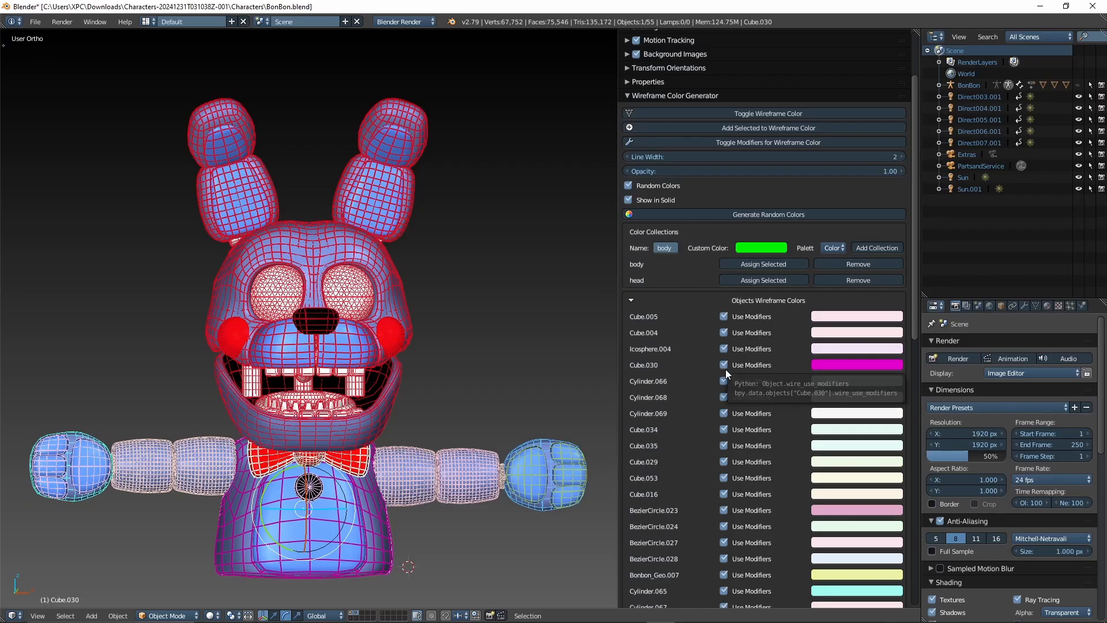
{"action": "left_click", "coordinate": [760, 247]}
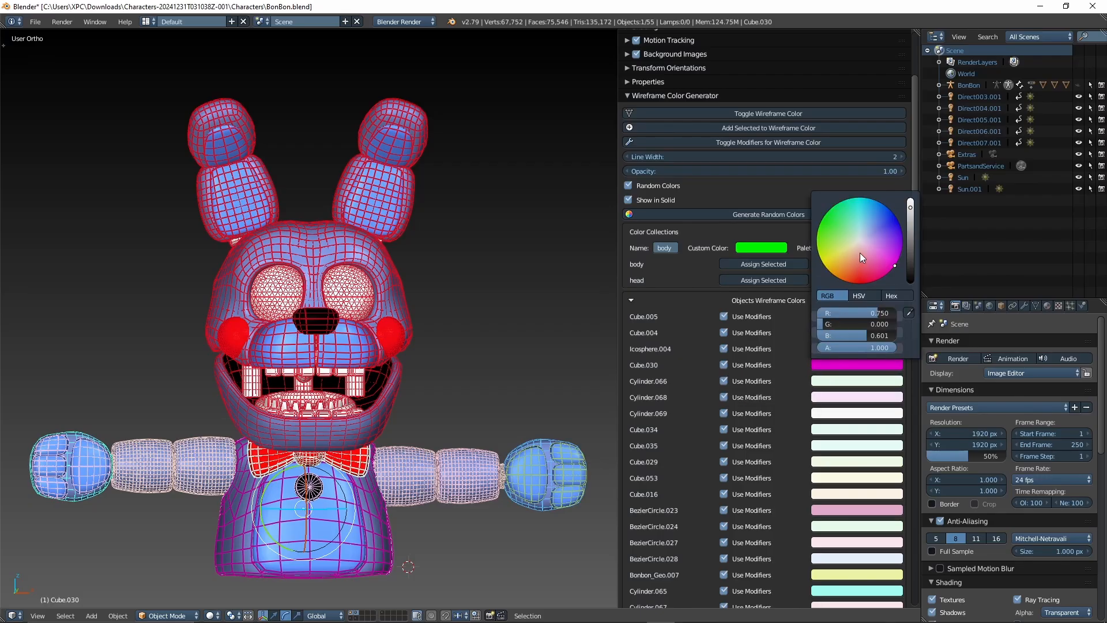
{"action": "left_click", "coordinate": [860, 257]}
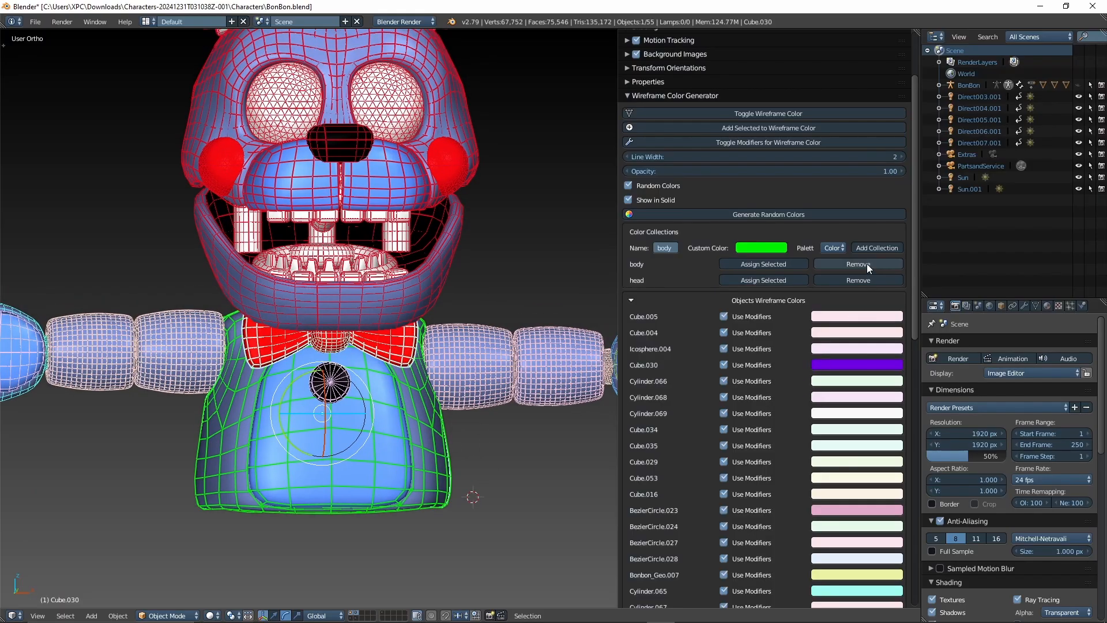
{"action": "left_click", "coordinate": [857, 263]}
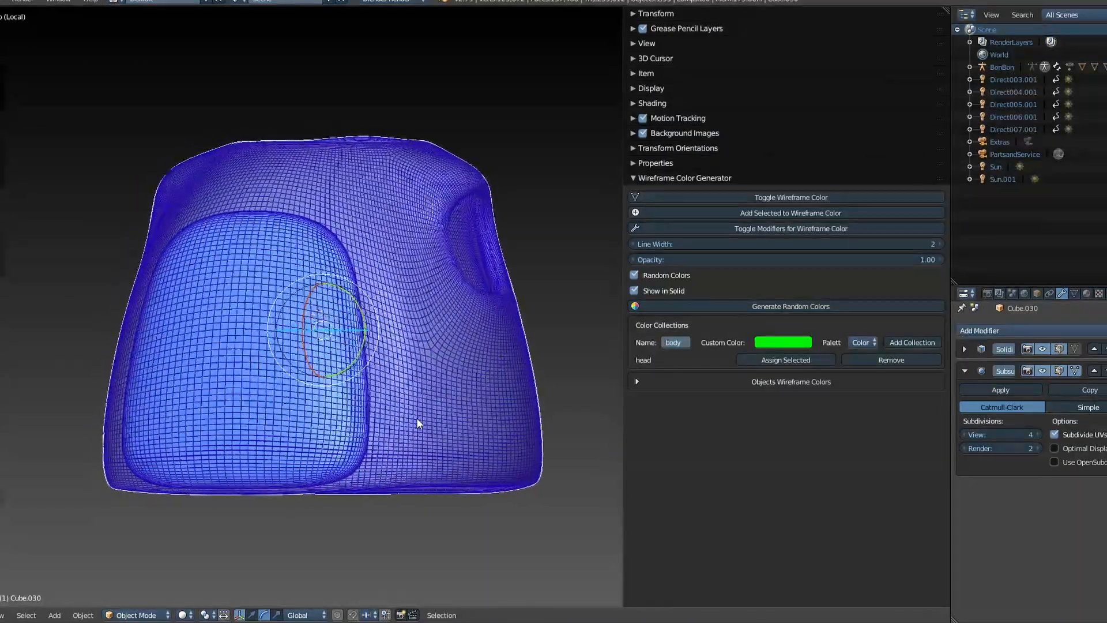
Step: Enable Optimal Display on Cube.030's subdivision modifier and toggle its wireframe colour
{"action": "left_click", "coordinate": [1055, 448]}
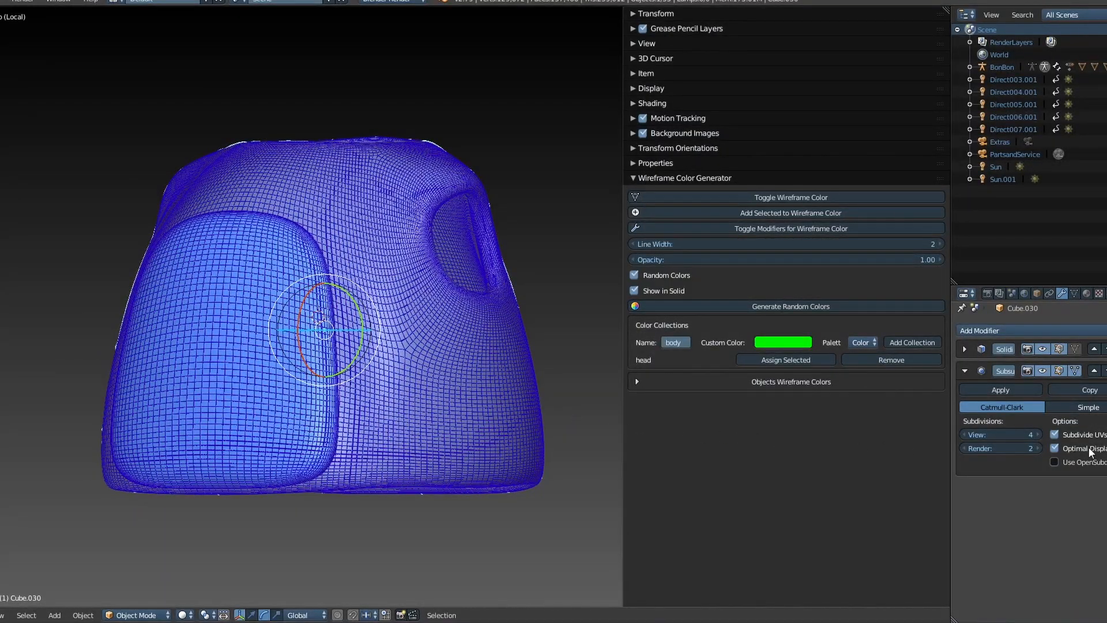
{"action": "left_click", "coordinate": [790, 198]}
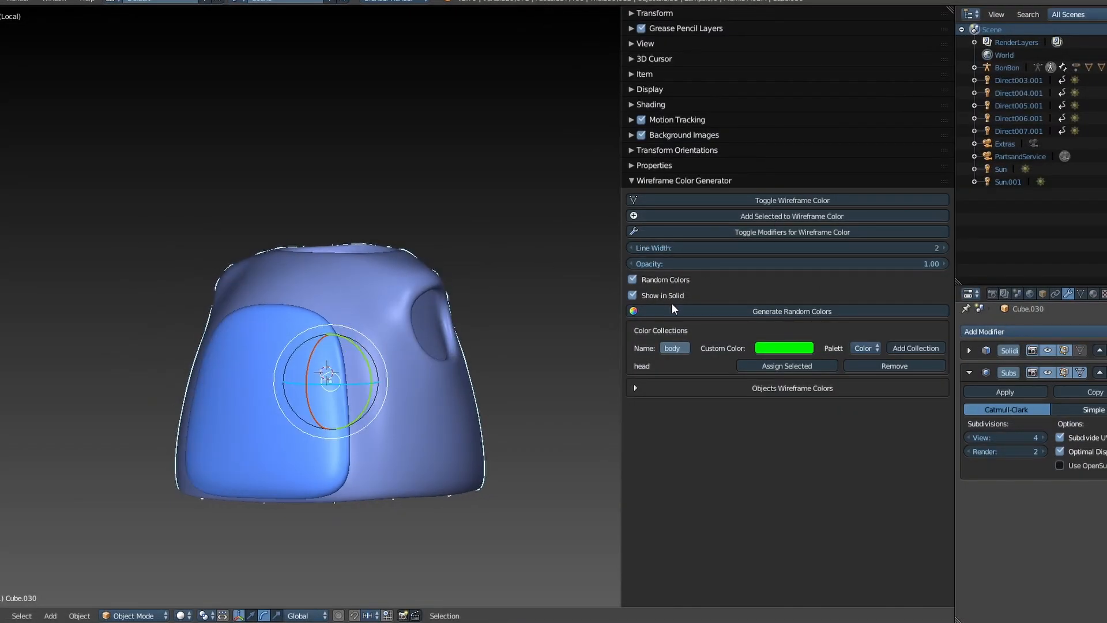
{"action": "left_click", "coordinate": [792, 200]}
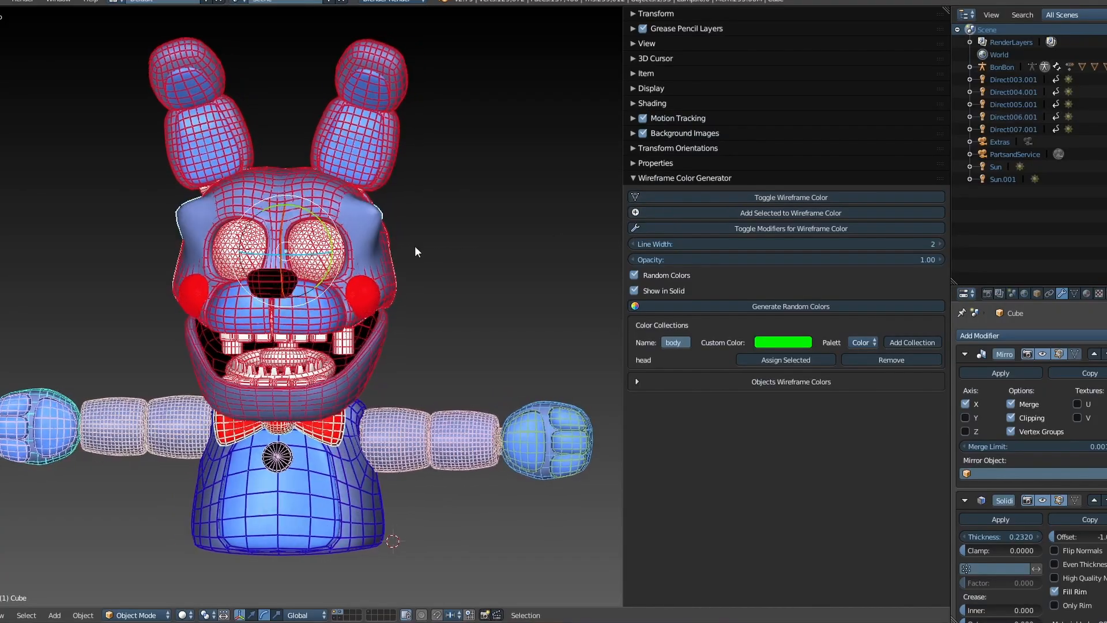
Step: Toggle the coloured wireframe display for the whole restored character
{"action": "left_click", "coordinate": [790, 197]}
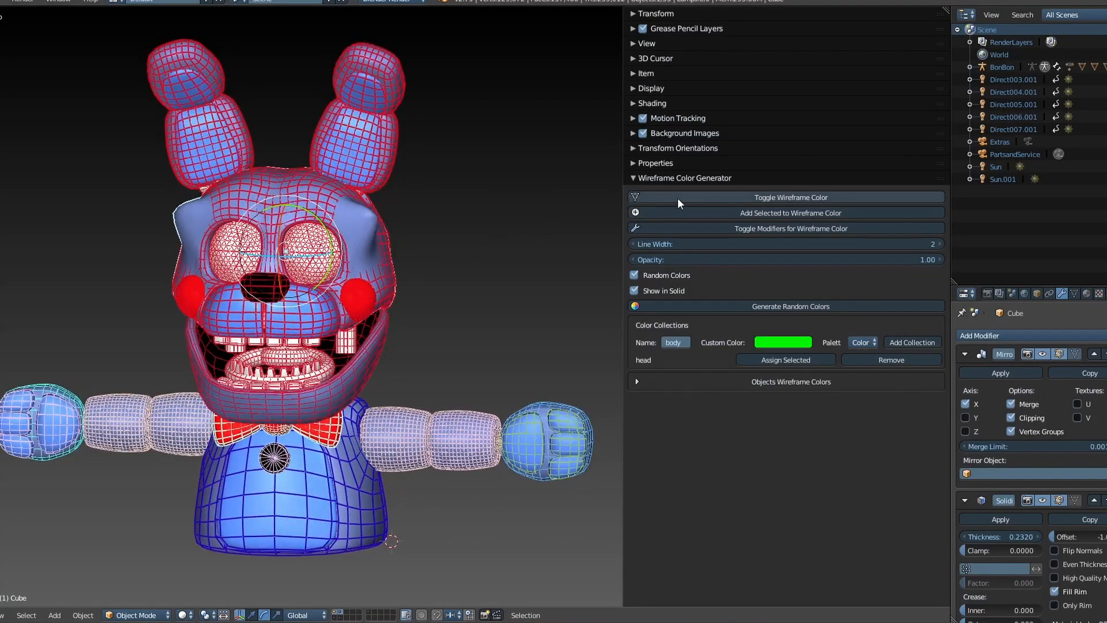